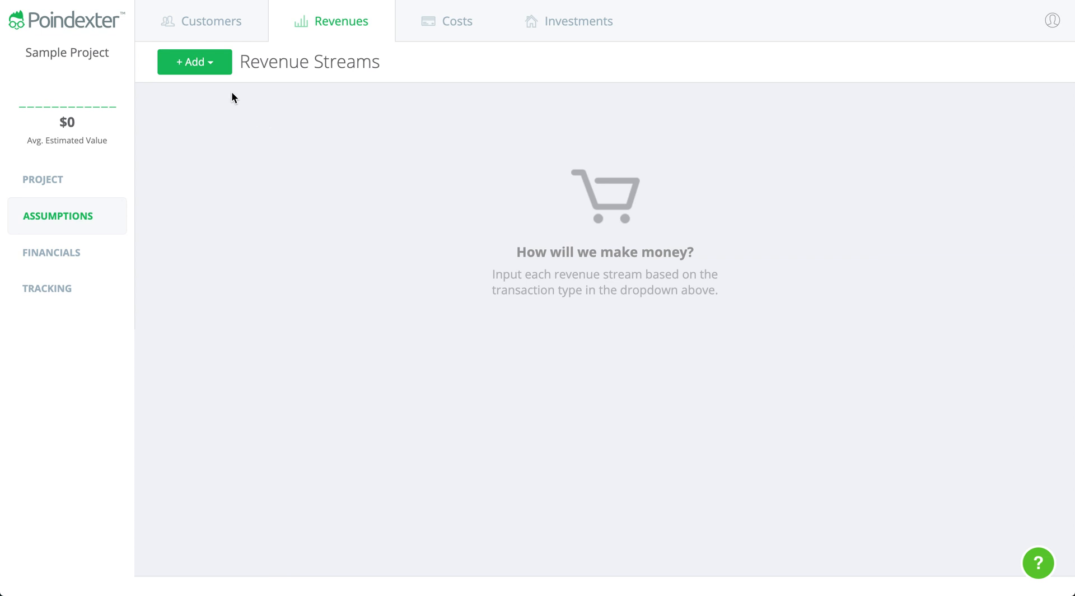
# - Show the + Add list of revenue stream types on the Revenues page
pyautogui.click(194, 62)
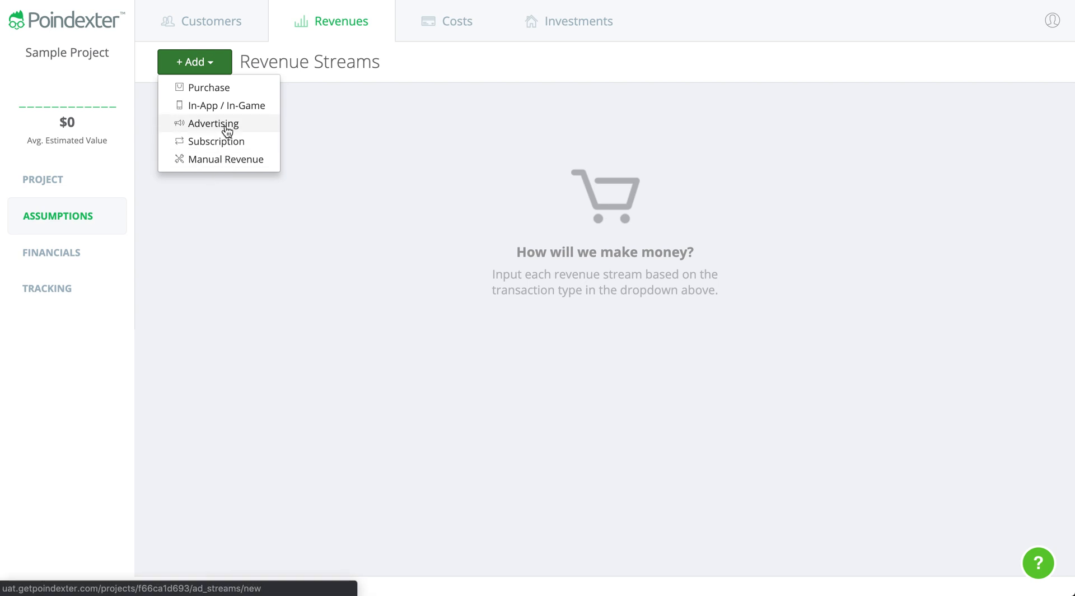
pyautogui.moveTo(211, 87)
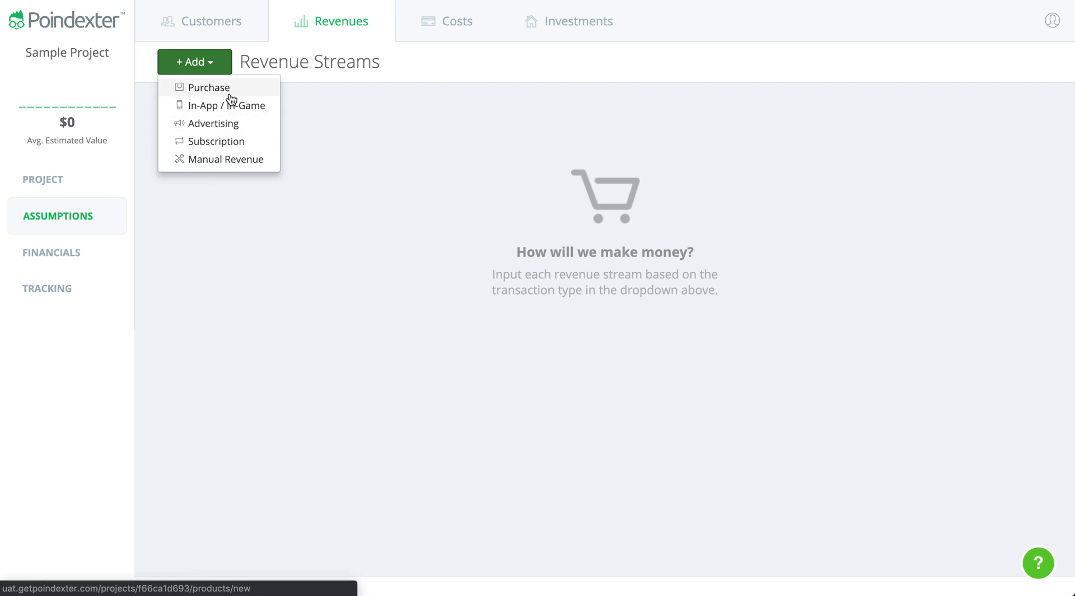
pyautogui.moveTo(245, 98)
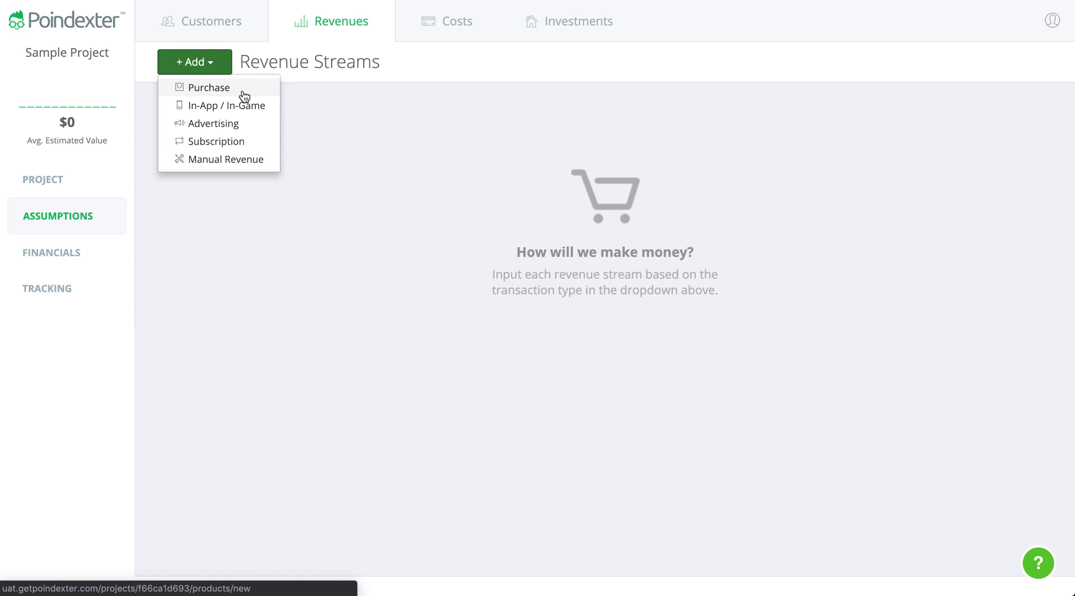
# - Create a new Purchase revenue stream titled 'Product Sales'
pyautogui.click(210, 87)
pyautogui.write('P')
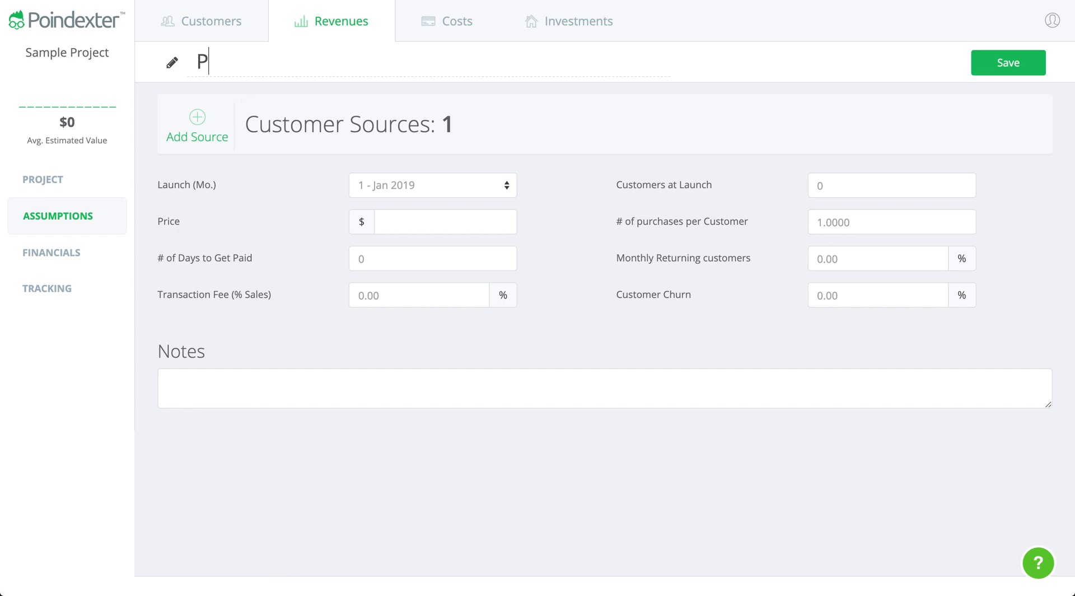
pyautogui.write('roduct Sales')
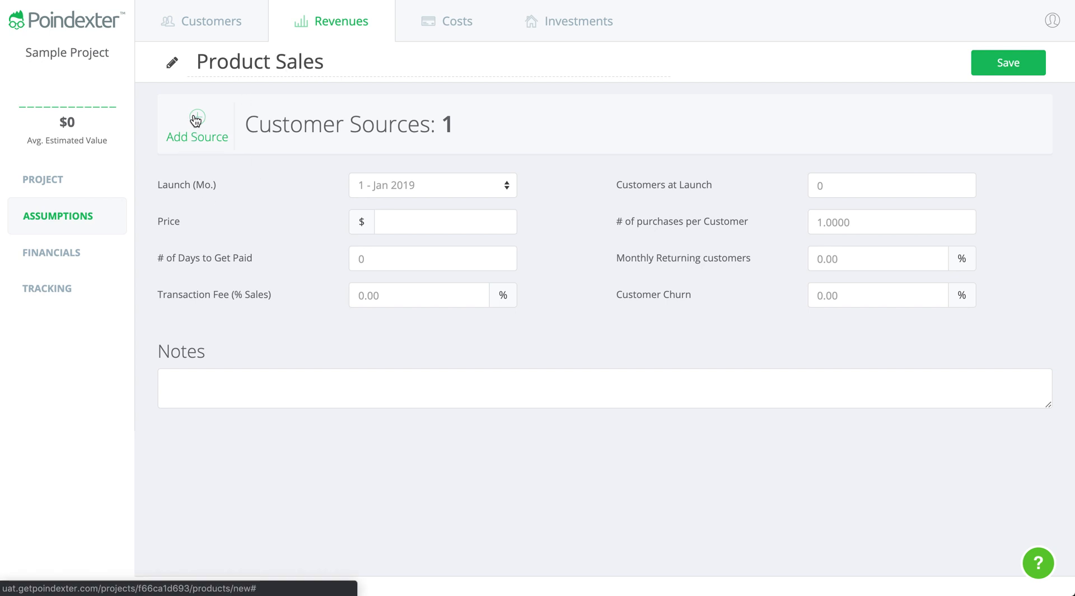
# - Confirm Facebook Ad as the stream's single customer source at 100%
pyautogui.click(197, 125)
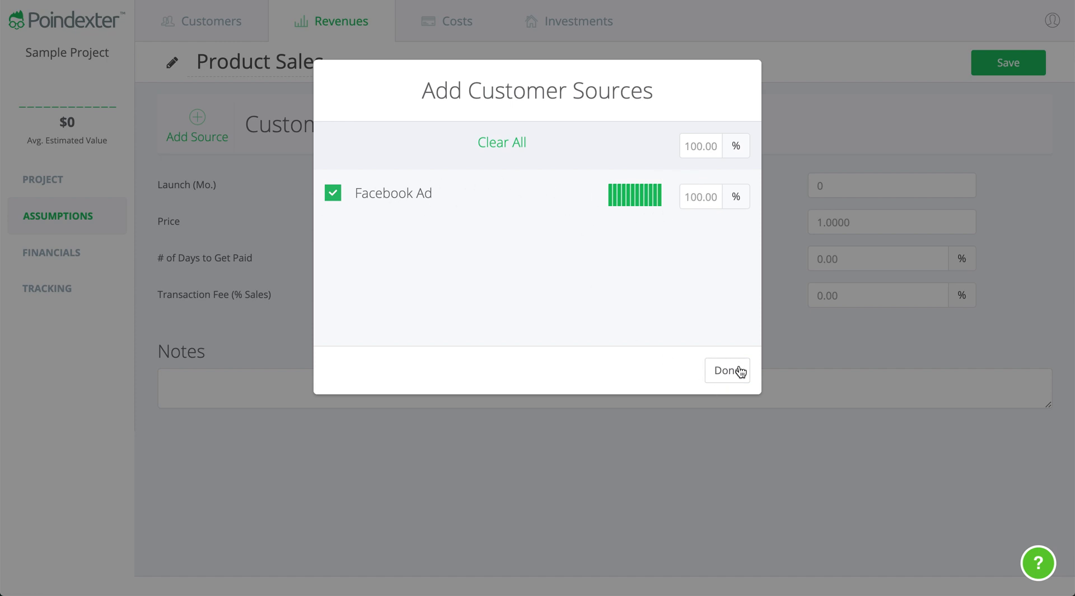
pyautogui.click(334, 193)
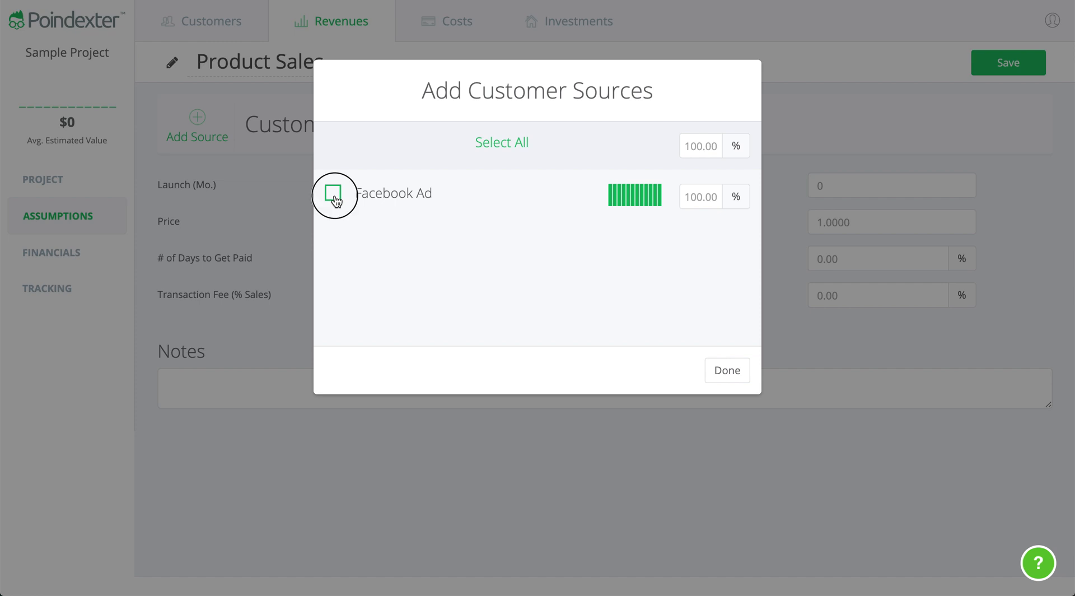
pyautogui.click(334, 193)
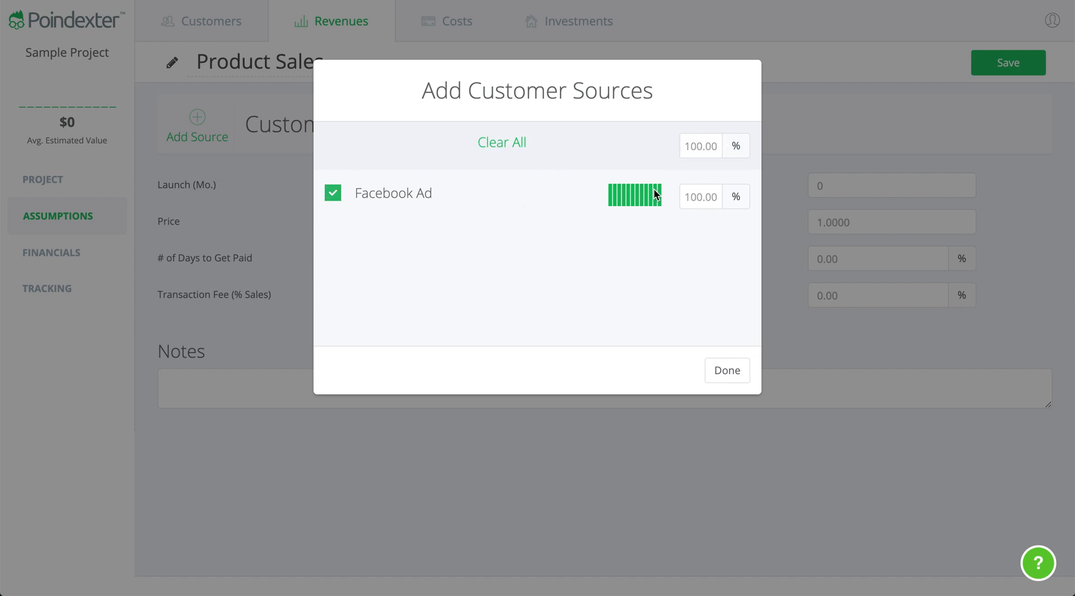
pyautogui.click(727, 369)
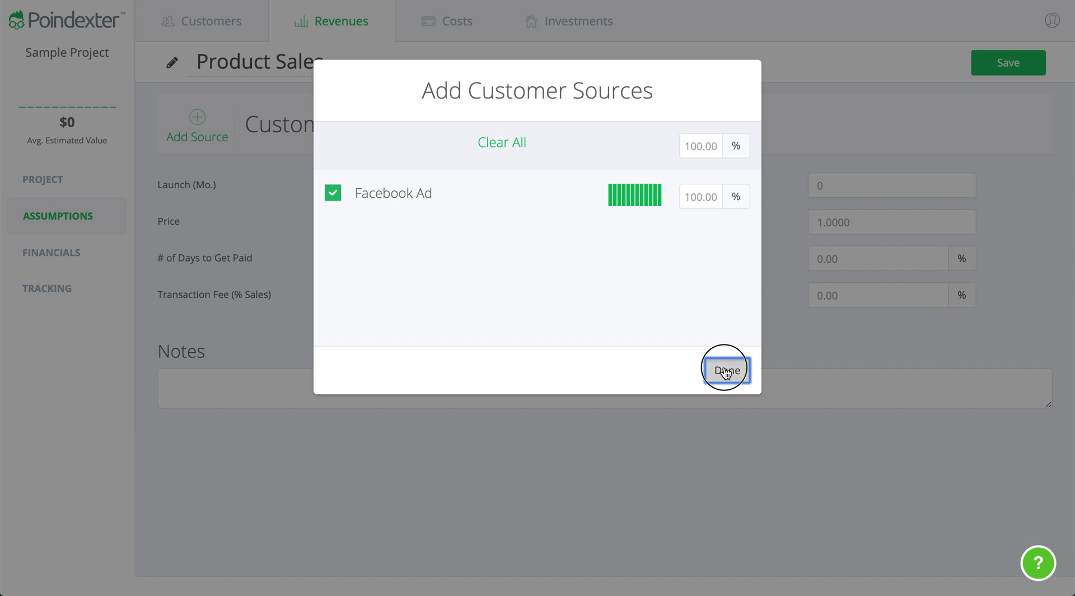
pyautogui.click(726, 369)
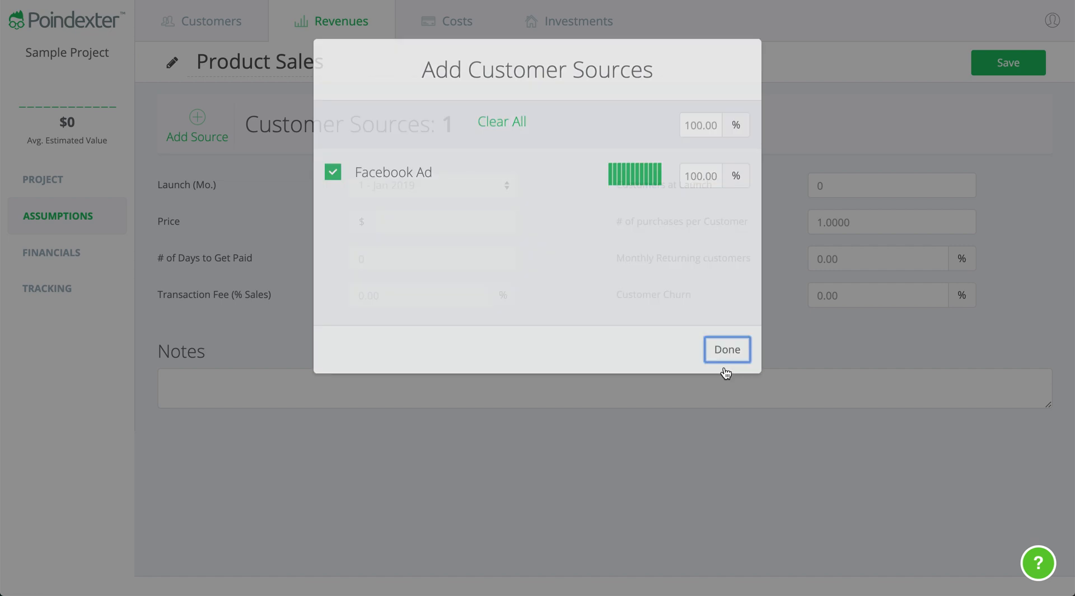
pyautogui.click(727, 349)
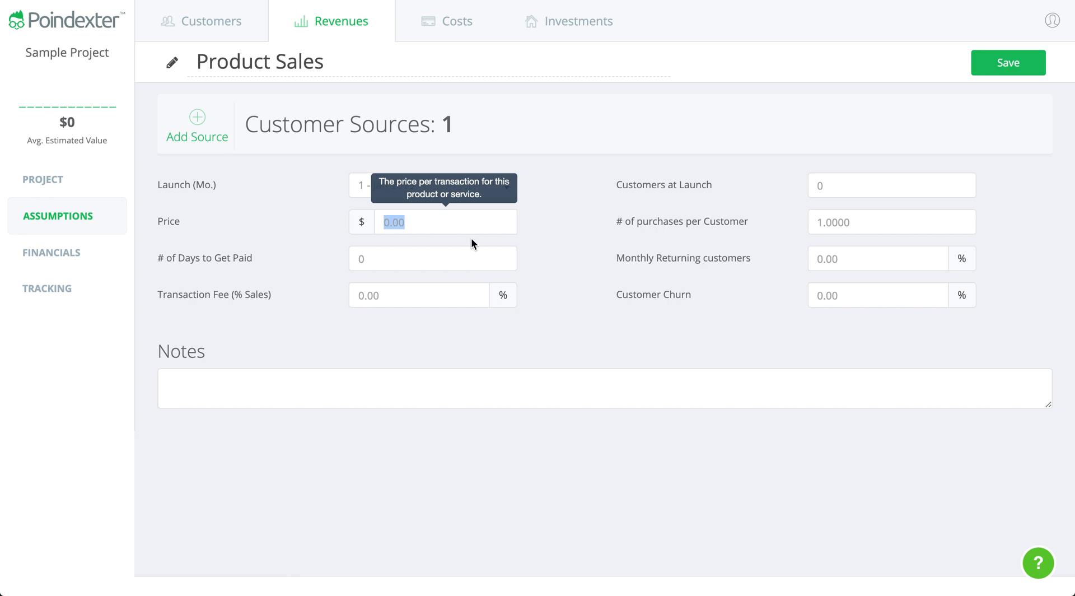
# - Set the price per transaction to 19.99, review the sources, and save the stream
pyautogui.write('19.999')
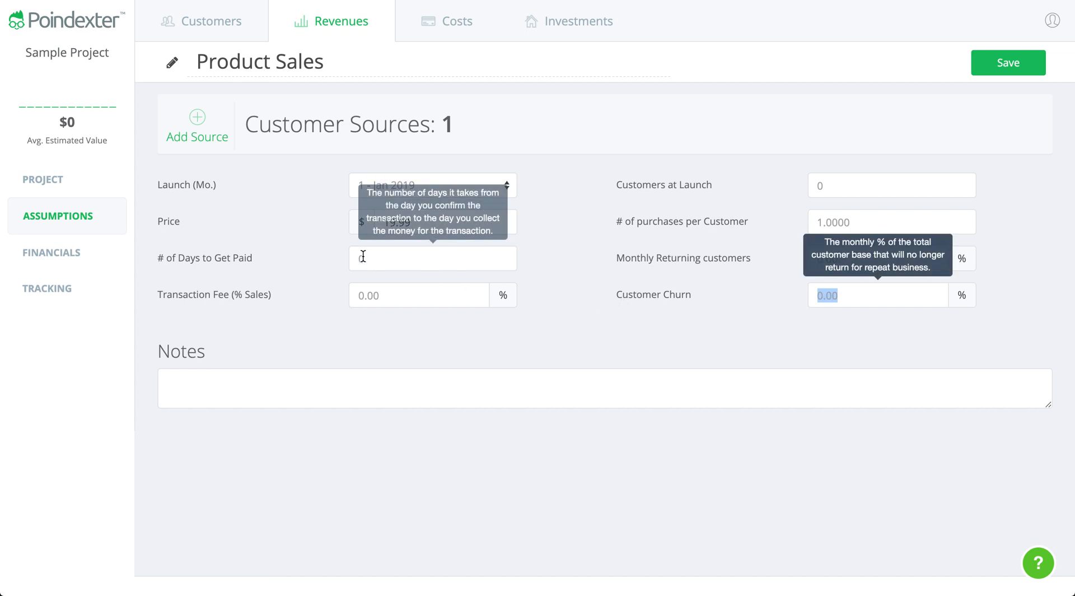
pyautogui.click(196, 128)
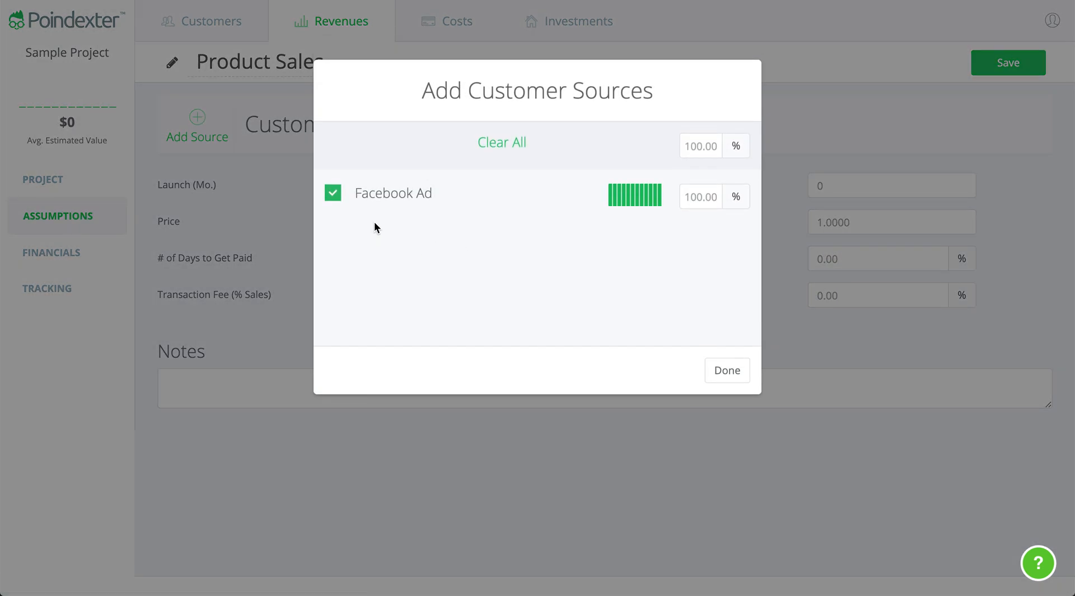
pyautogui.moveTo(614, 198)
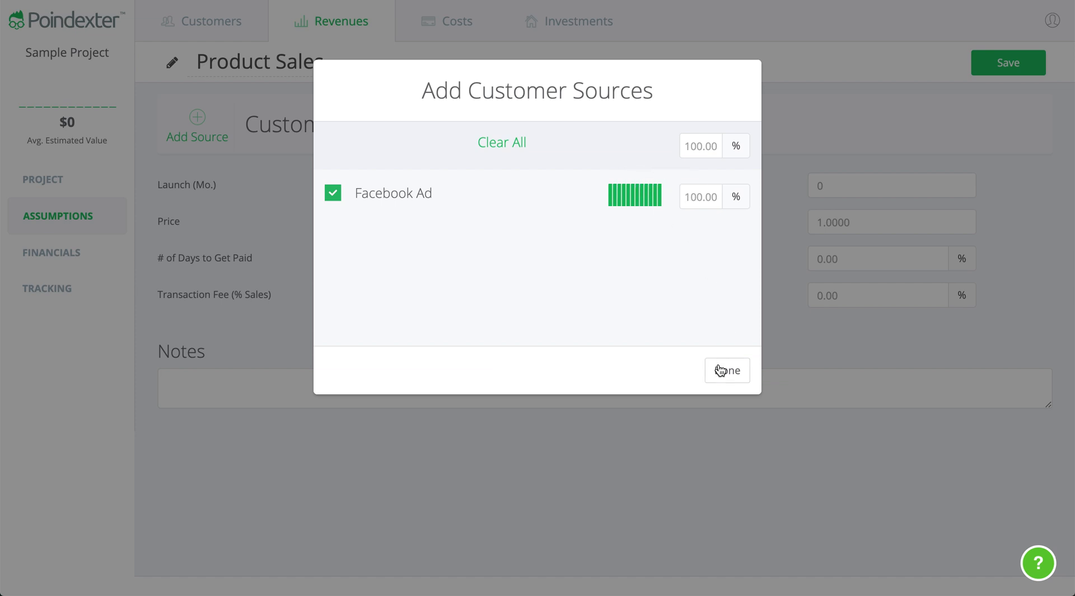
pyautogui.click(727, 370)
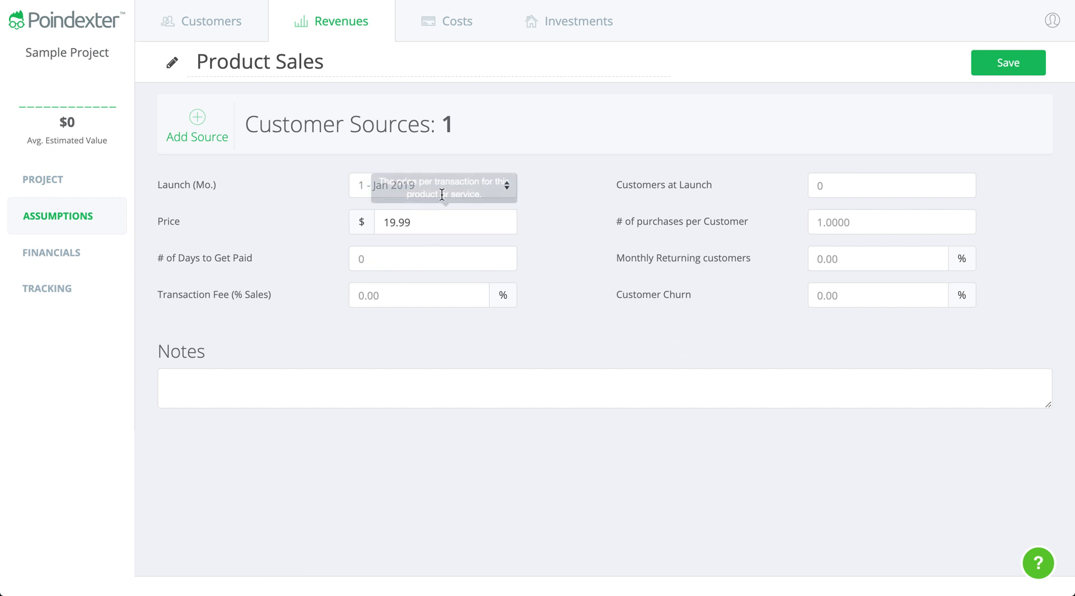
pyautogui.moveTo(496, 315)
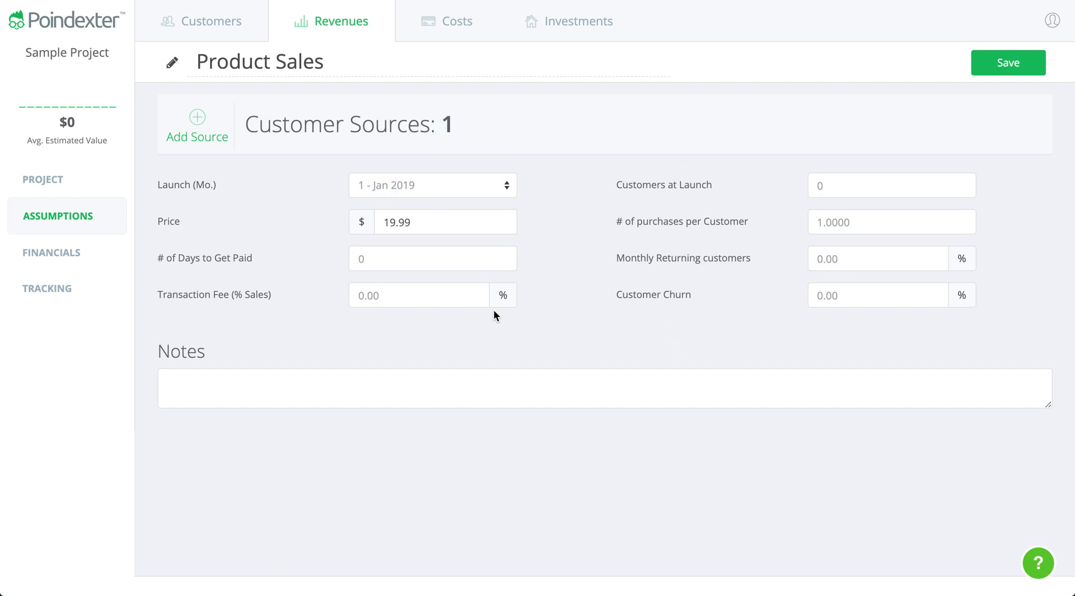
pyautogui.moveTo(533, 284)
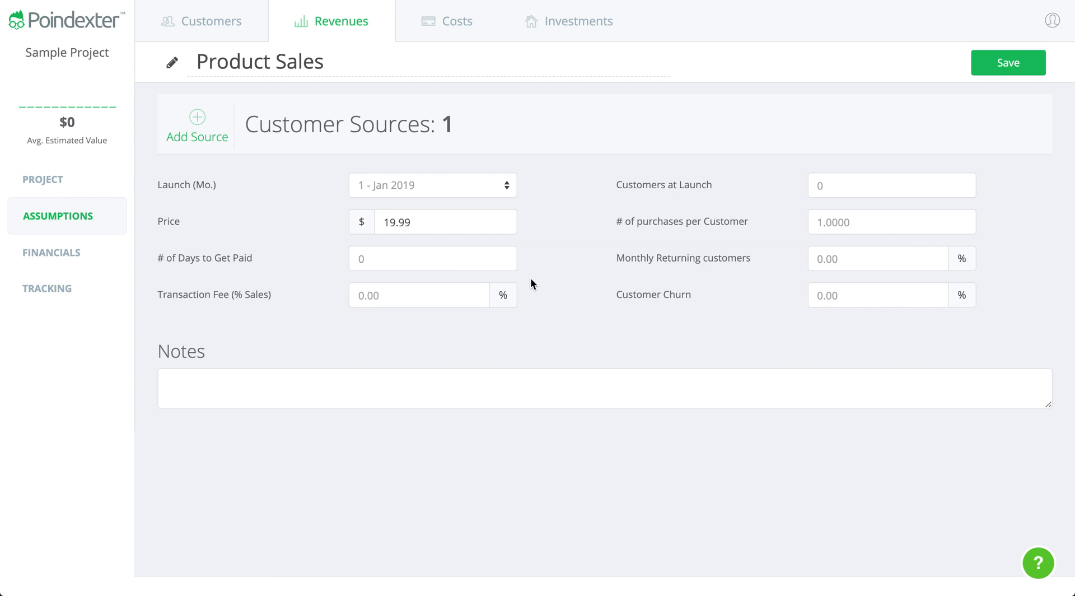
pyautogui.moveTo(557, 273)
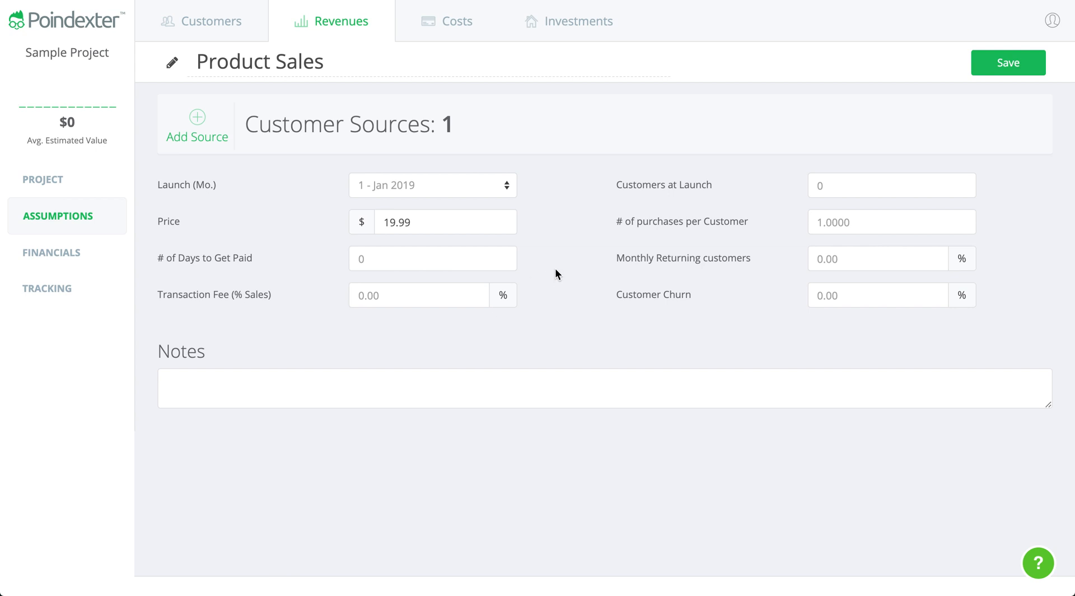
pyautogui.moveTo(633, 352)
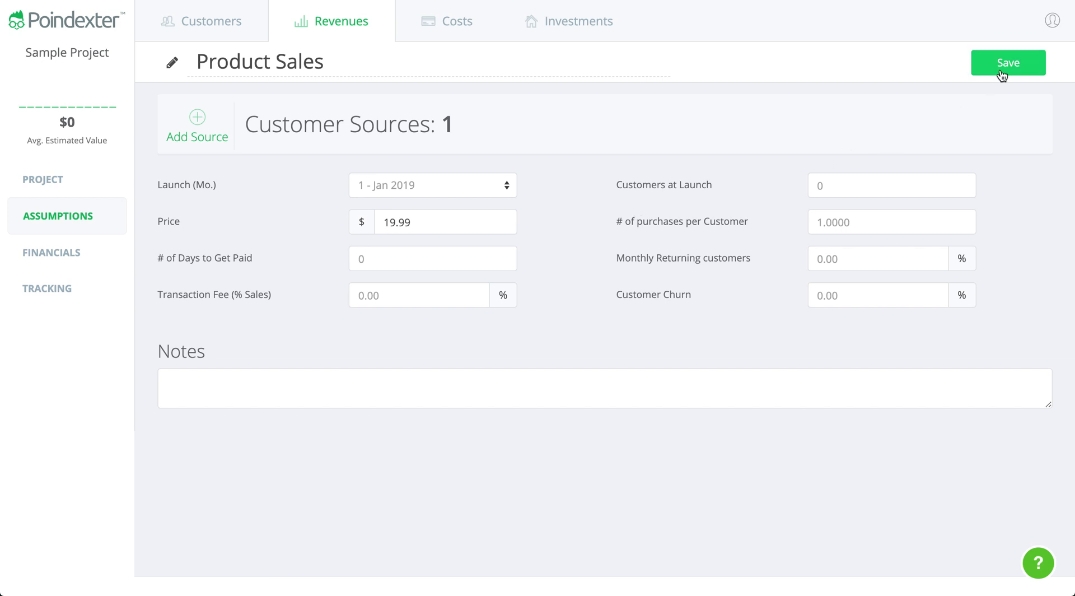
pyautogui.click(1008, 62)
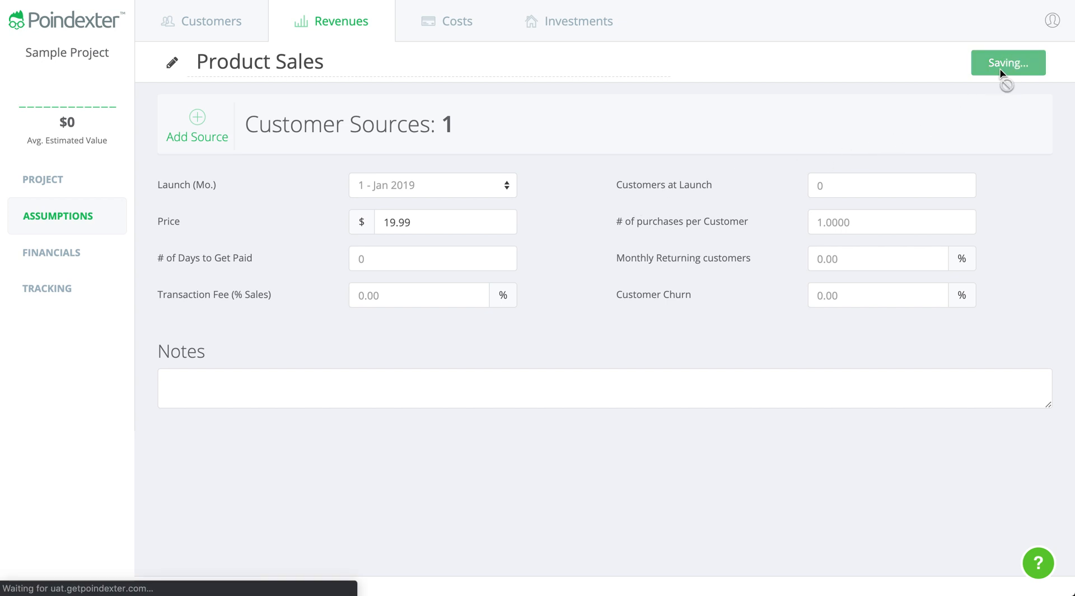